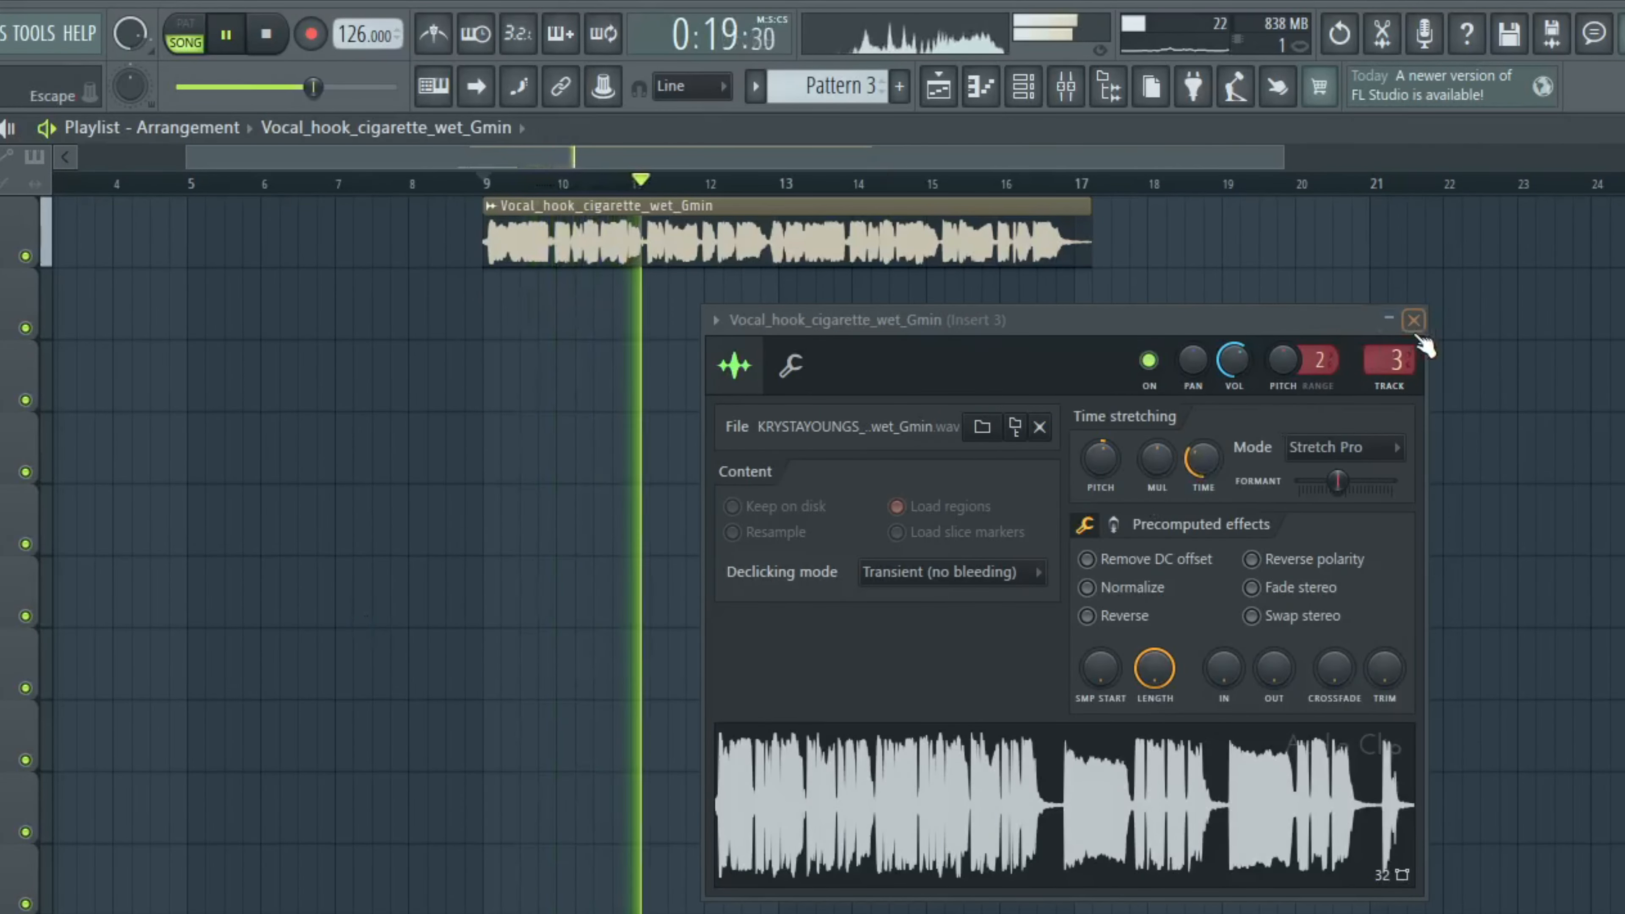
- Close the Vocal_hook_cigarette_wet_Gmin sample settings, leaving the vocal hook clip in the Playlist
left_click(1413, 320)
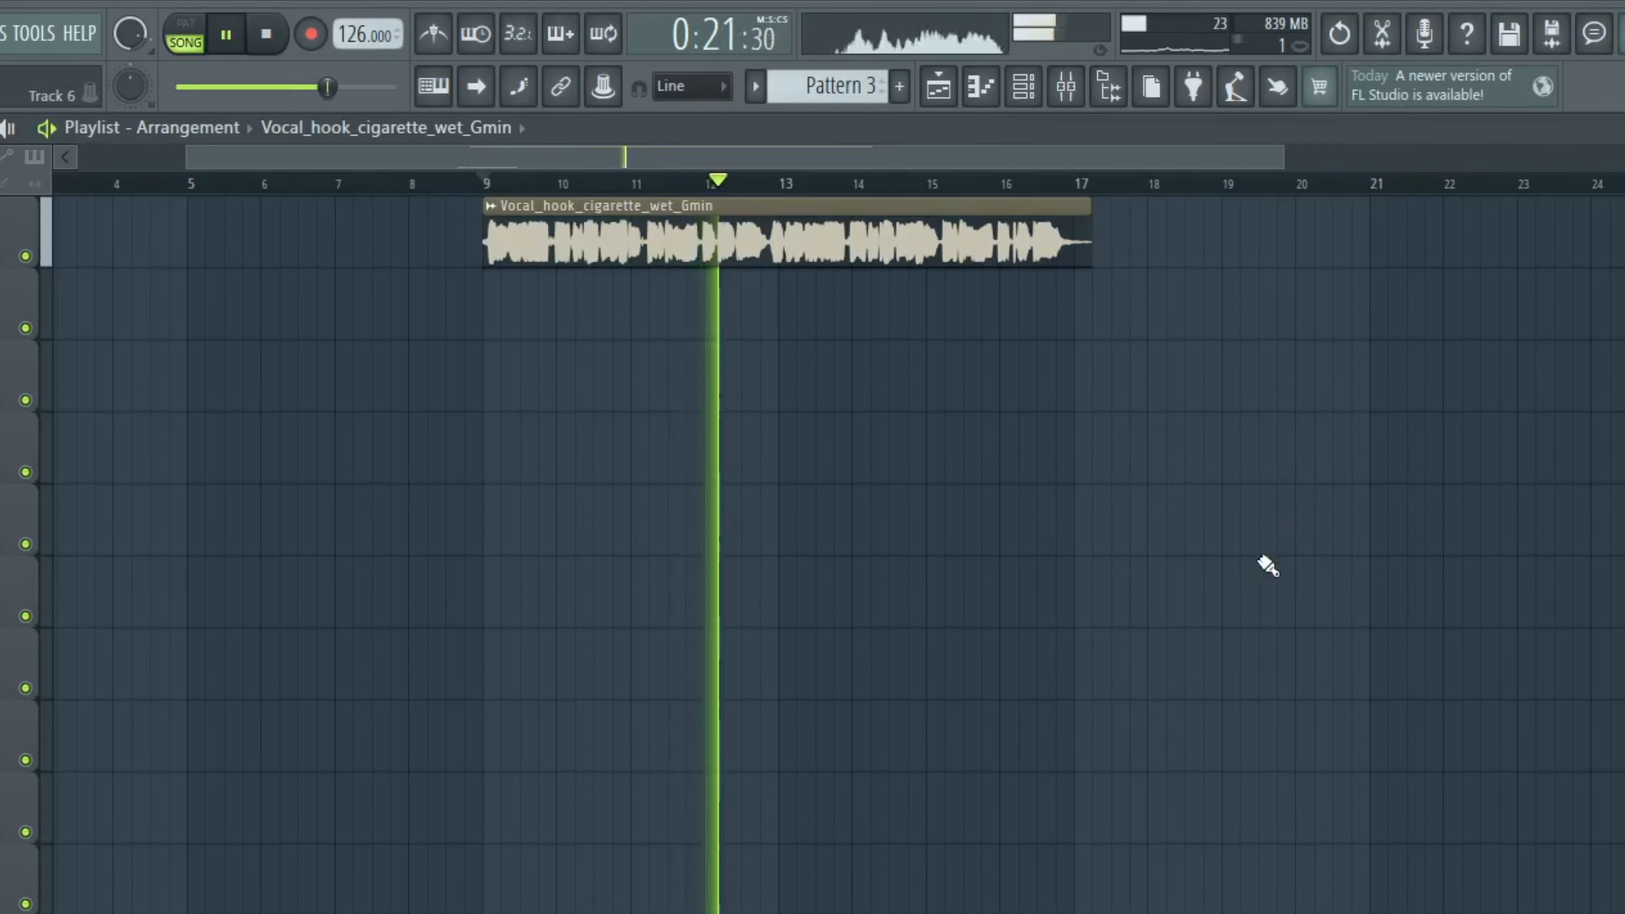
left_click(227, 33)
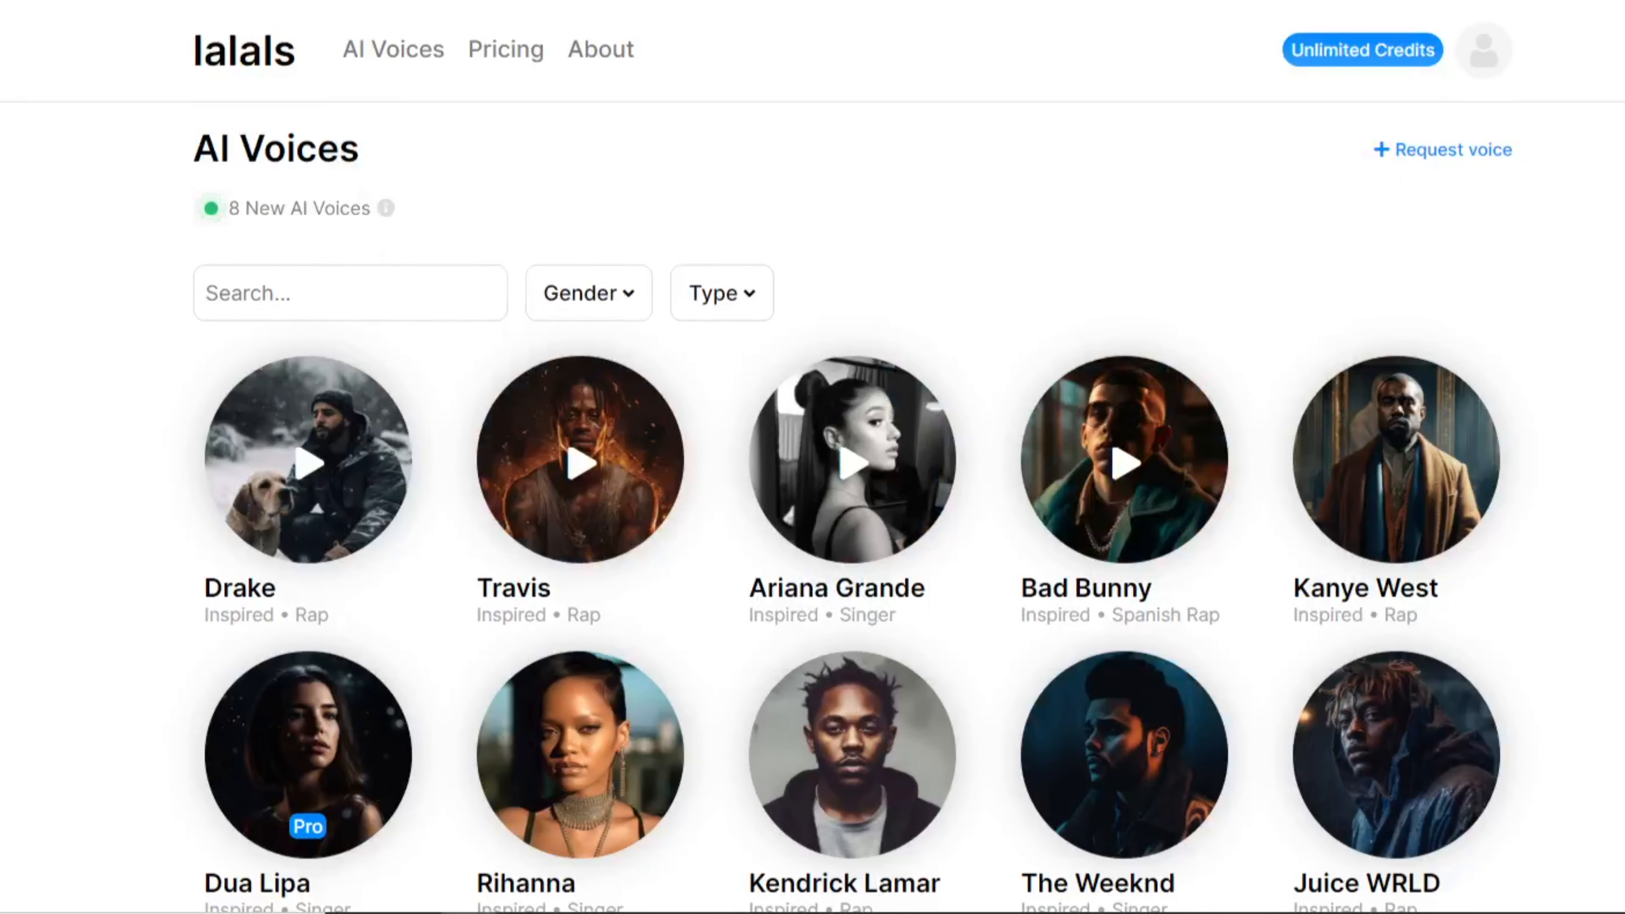
- Choose the Dua Lipa AI voice in the catalog and audition the converted vocal
scroll("down", 3)
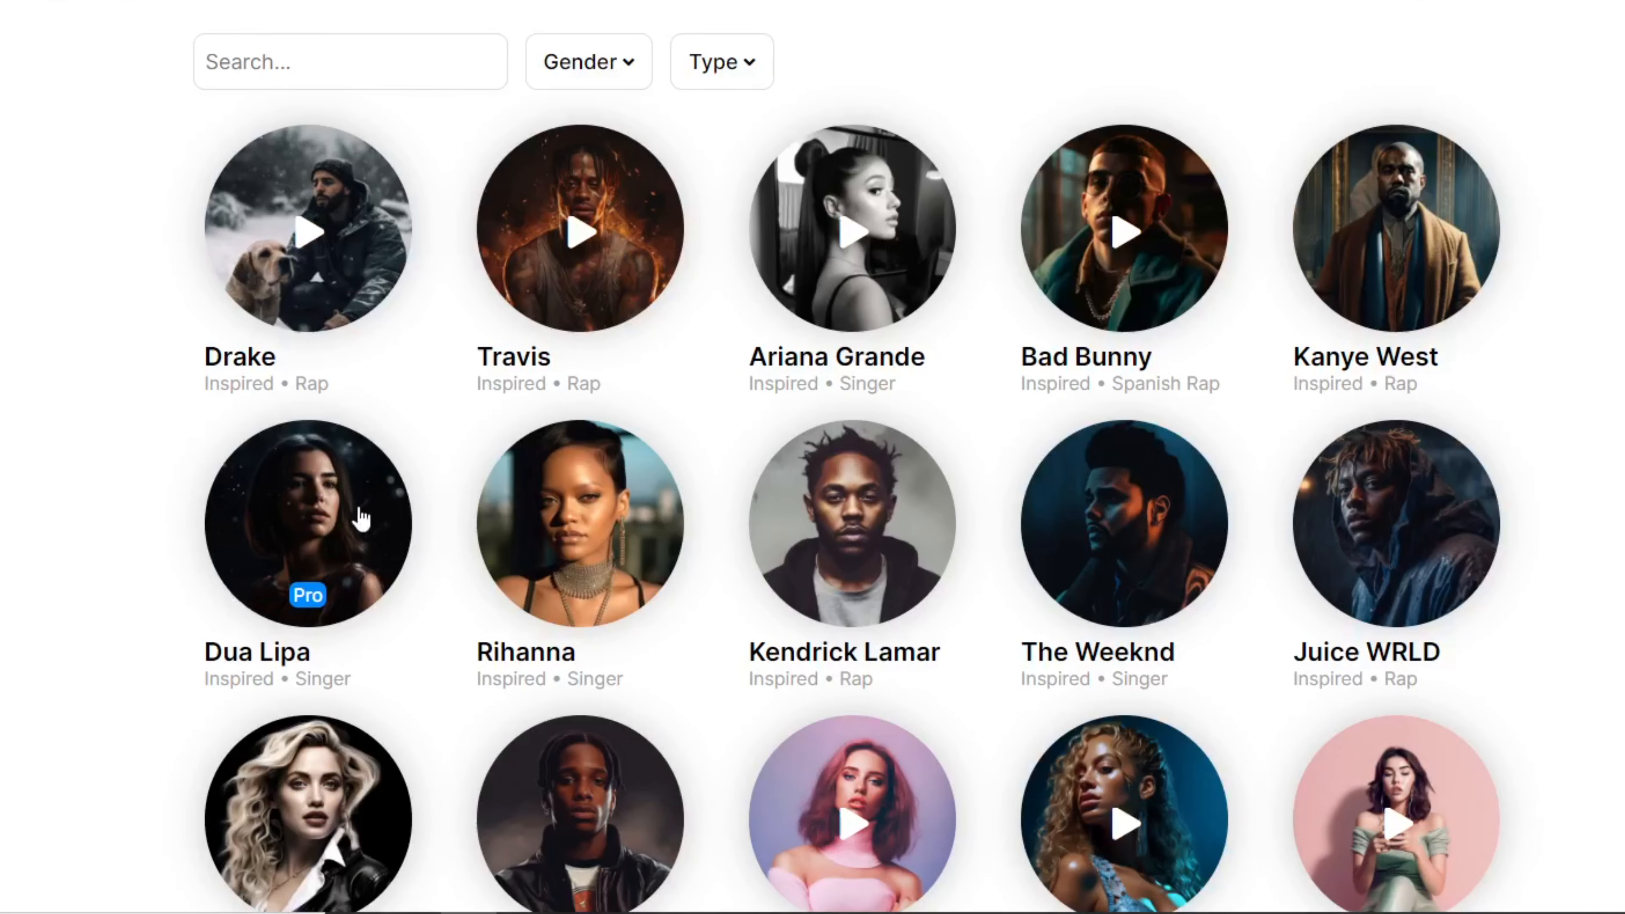
left_click(317, 516)
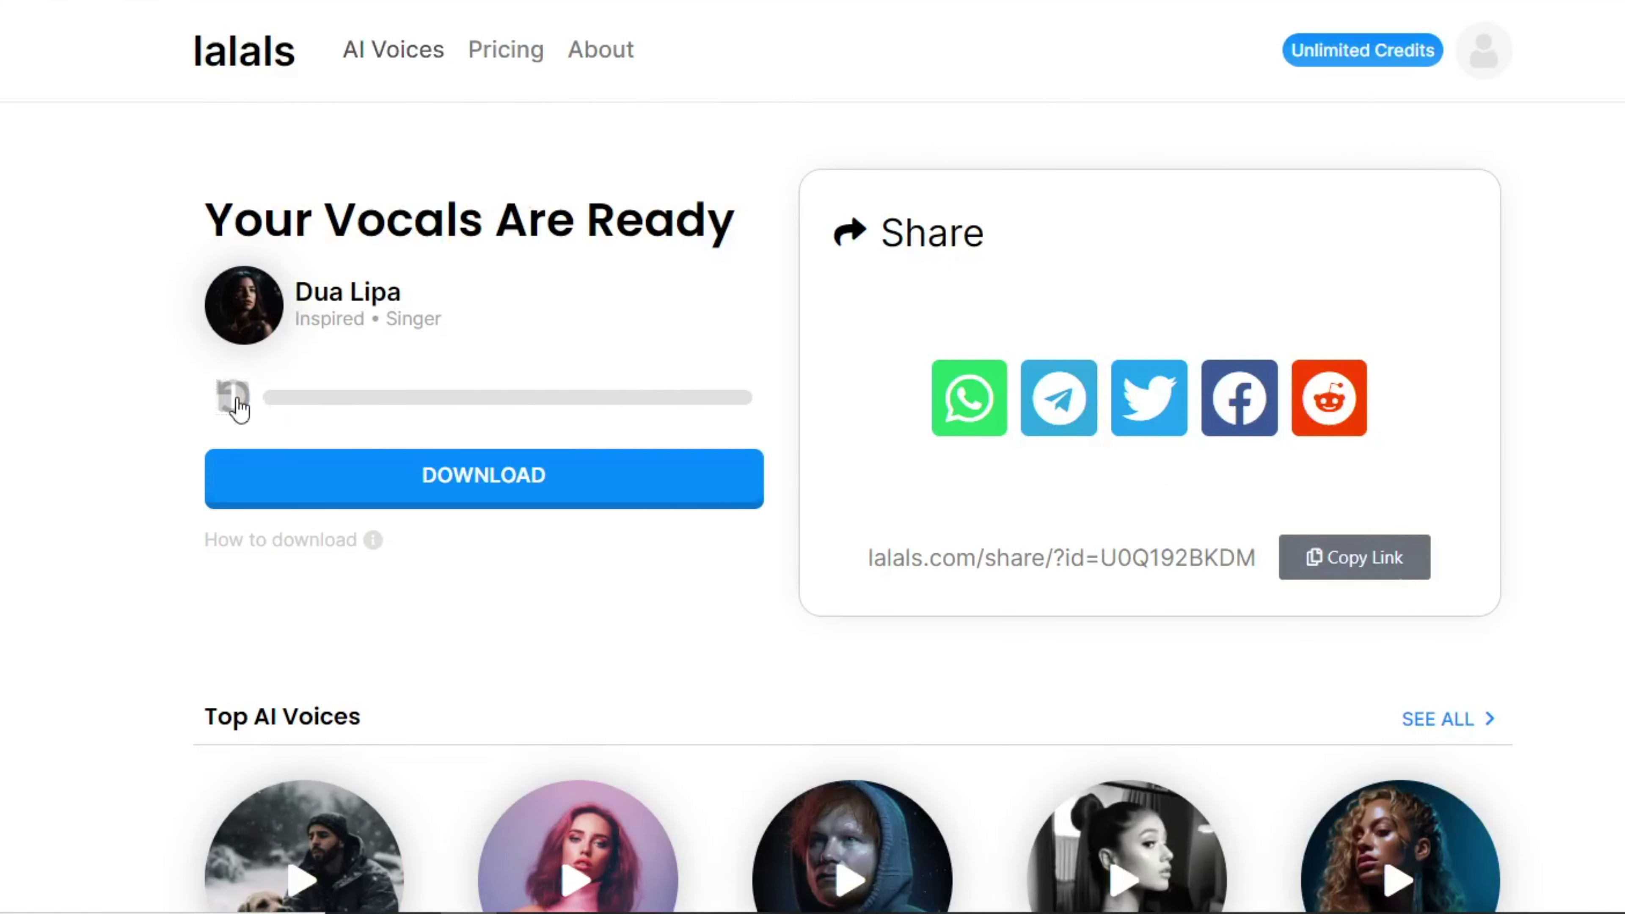
left_click(232, 401)
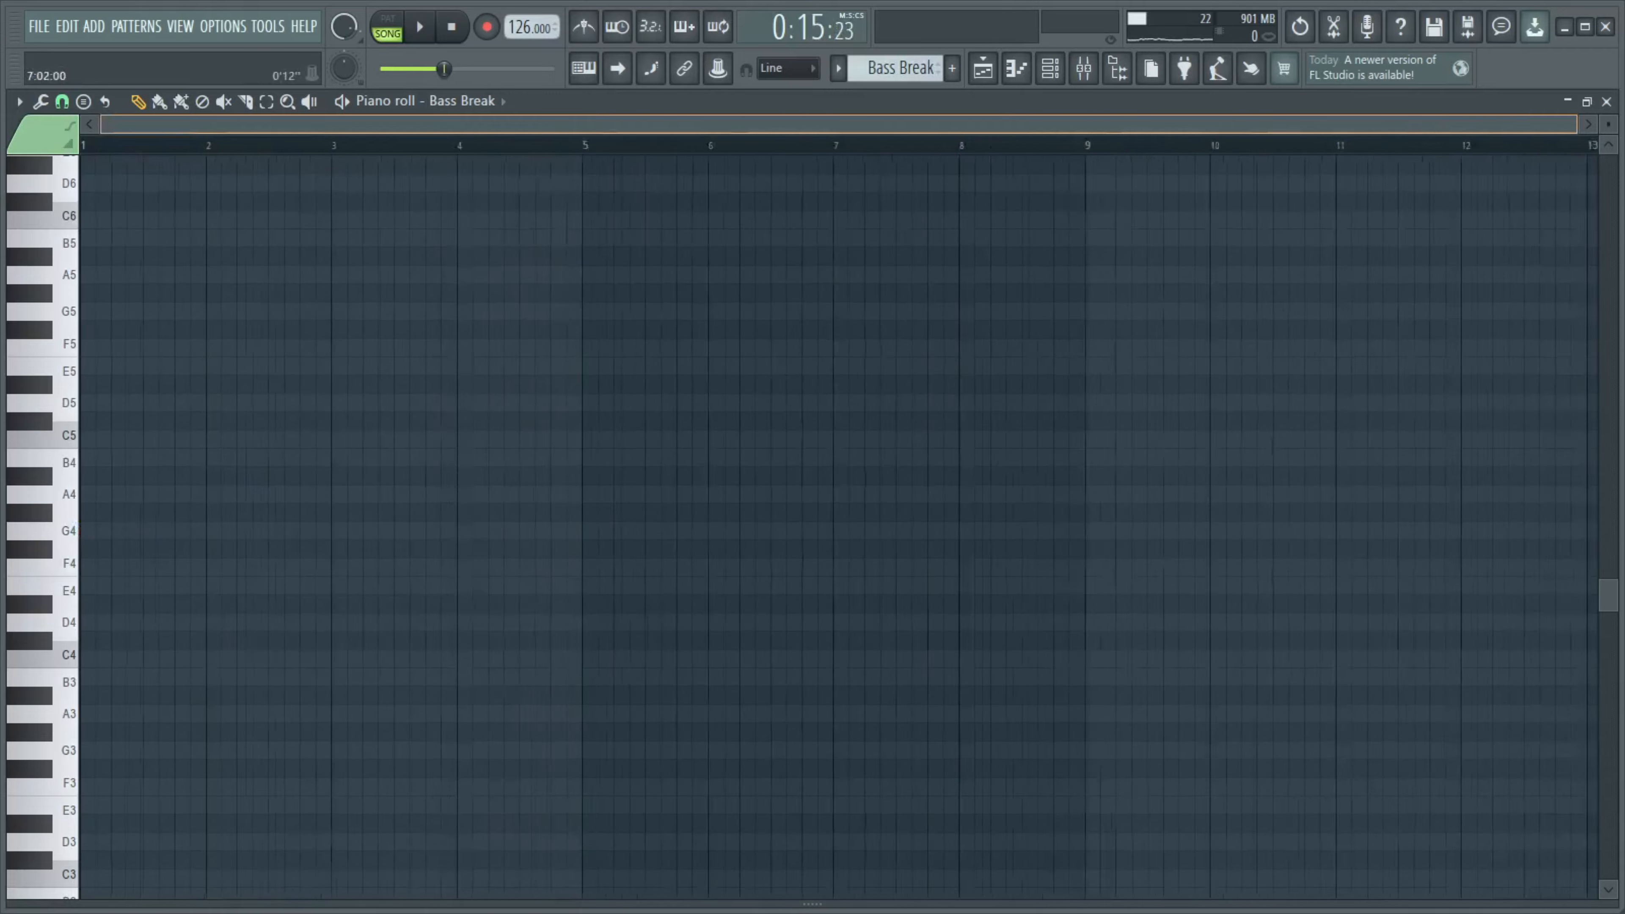
- Show the empty piano roll of the Bass Break pattern from the Channel rack
left_click(127, 514)
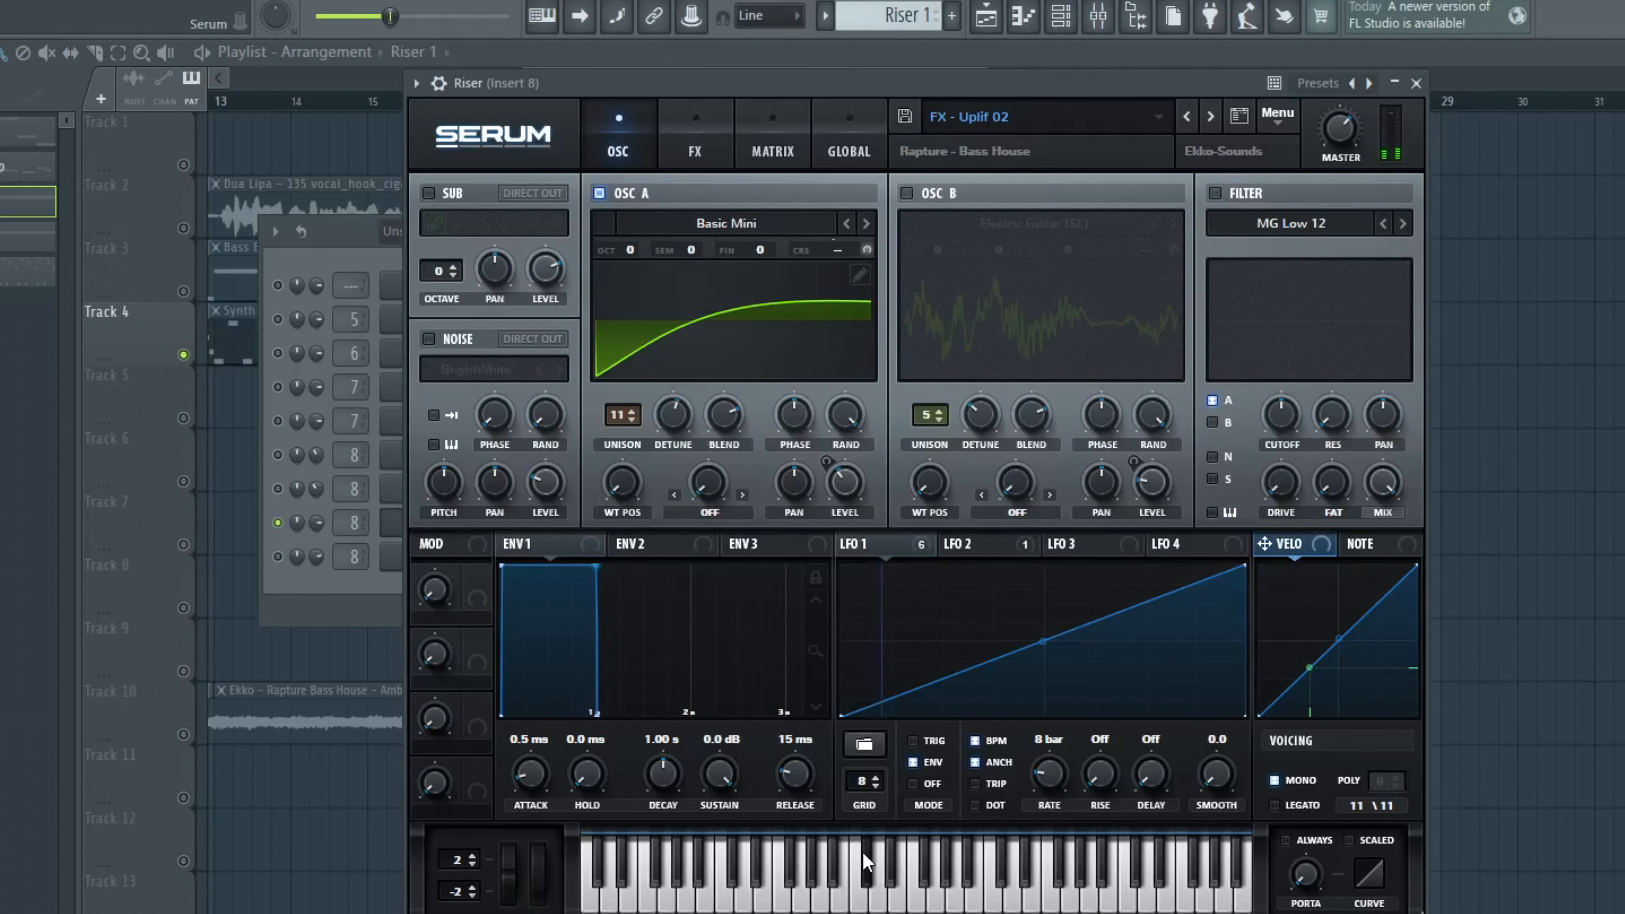
- Preview the Serum FX Uplift riser and show the build-up with Bass Build Up, Riser 1 and Riser 2 from bar 17
left_click(1416, 83)
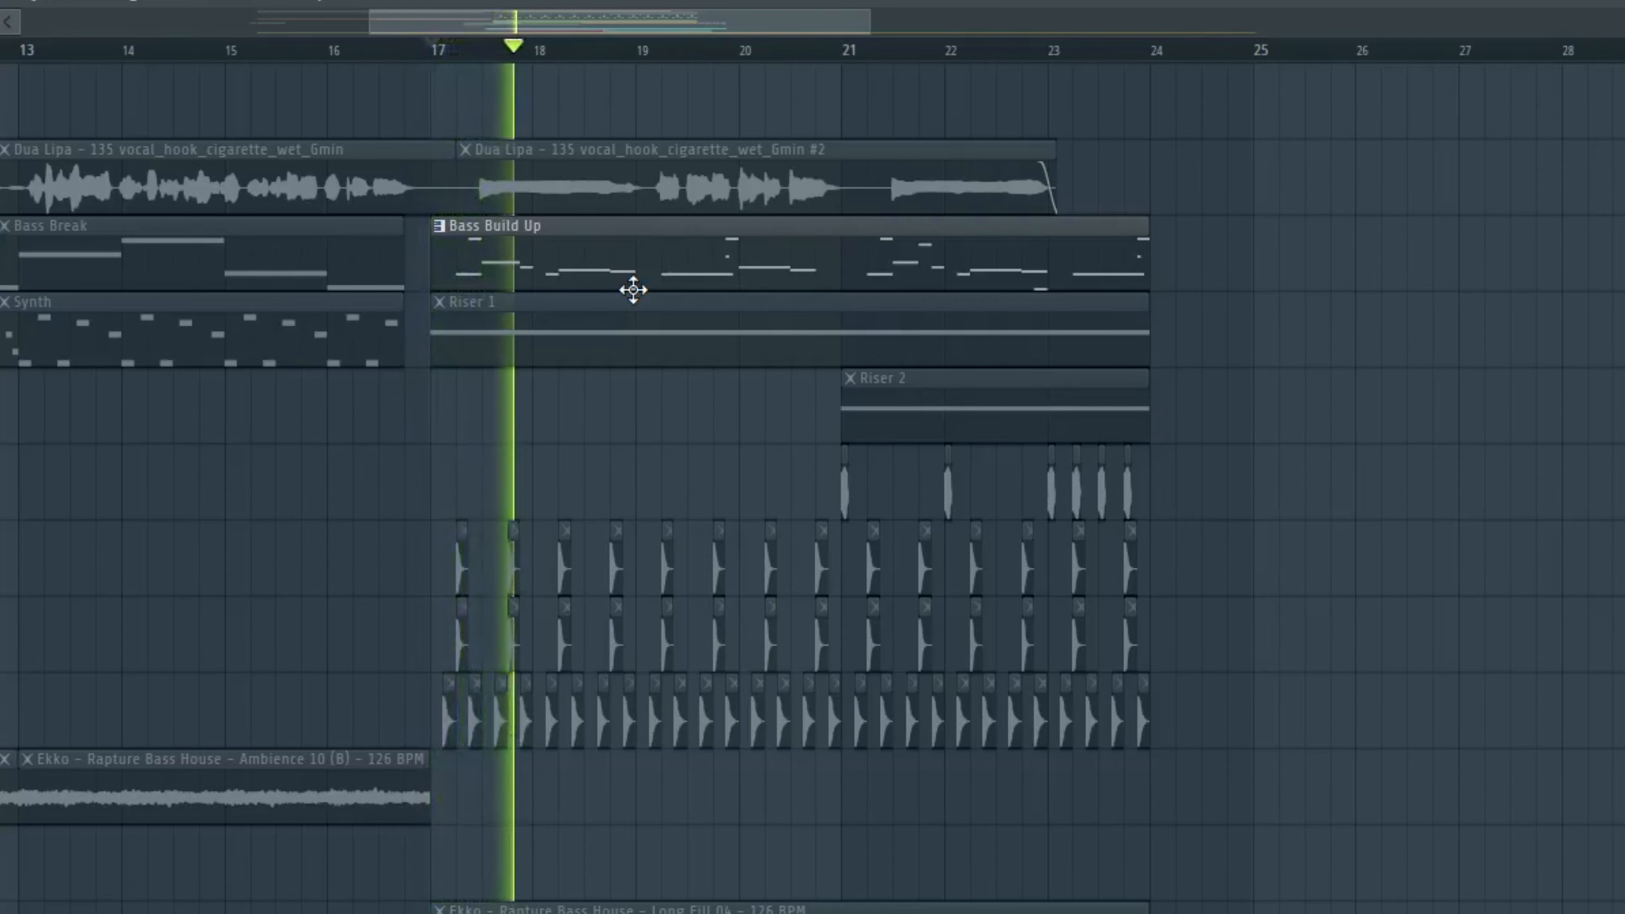
left_click(619, 46)
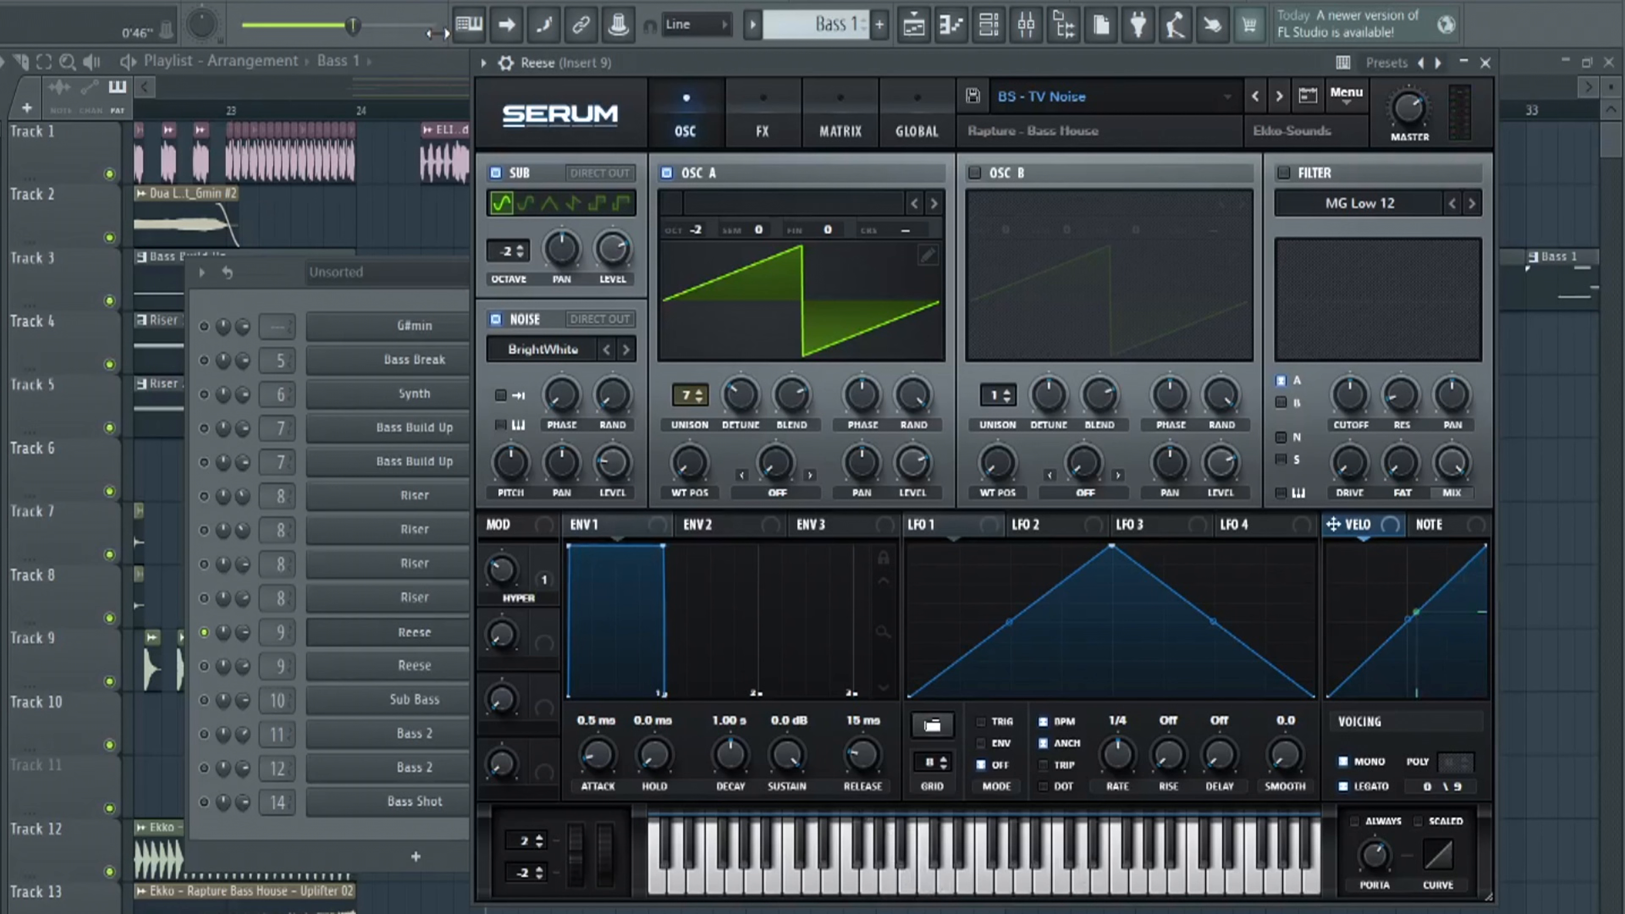
- Close the Reese Serum and view the Reese bass melody in its piano roll
left_click(468, 25)
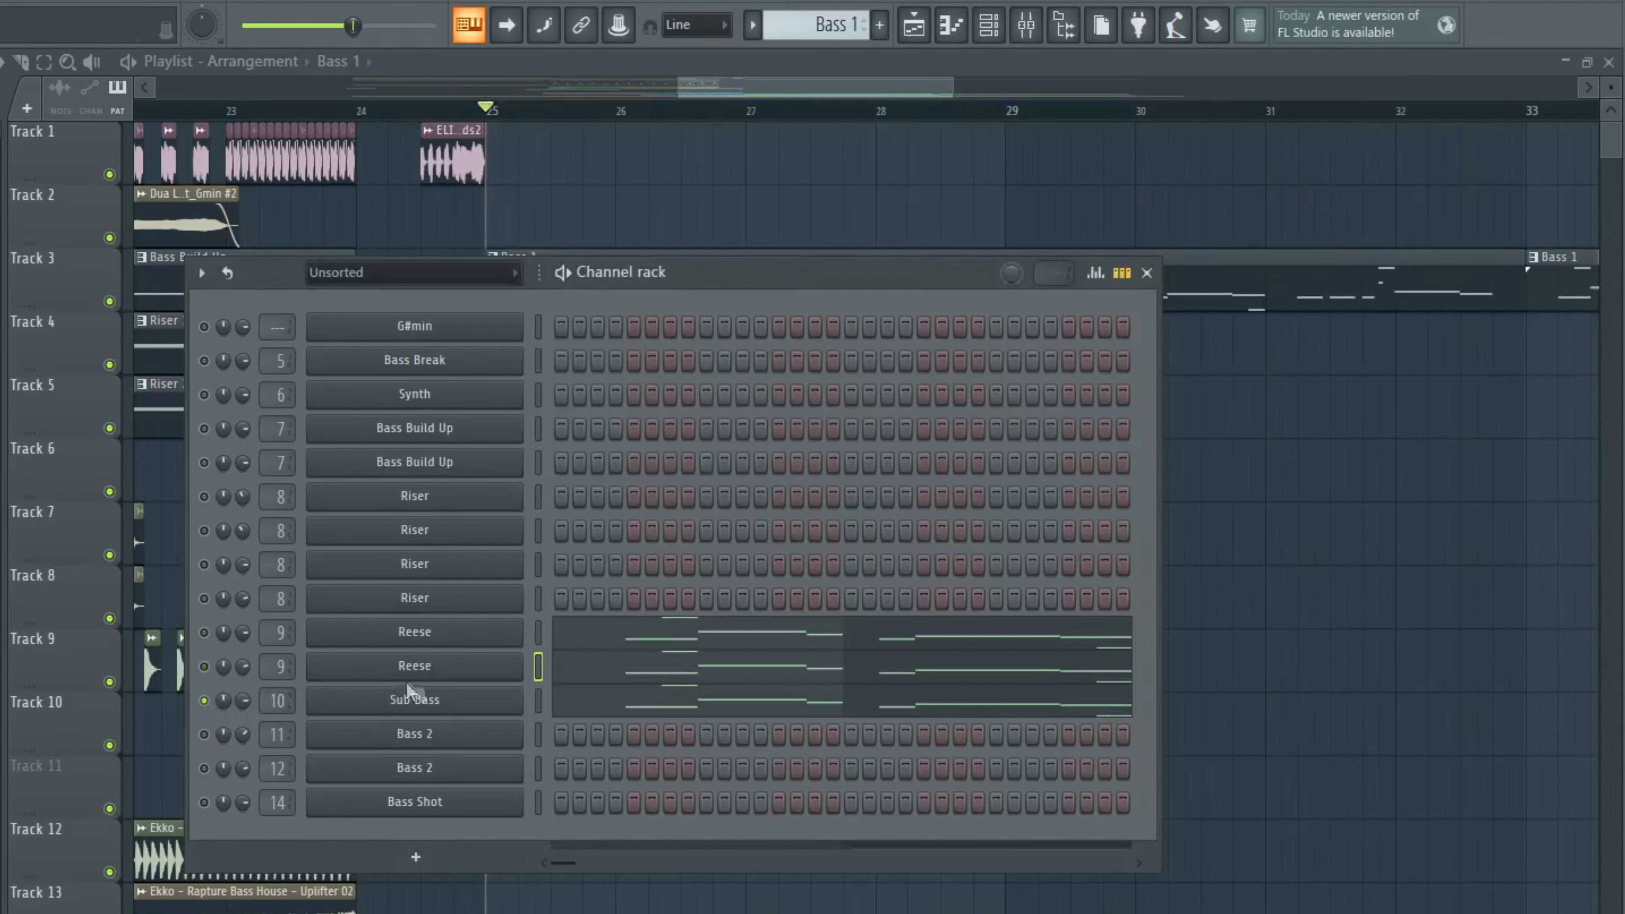
double_click(415, 700)
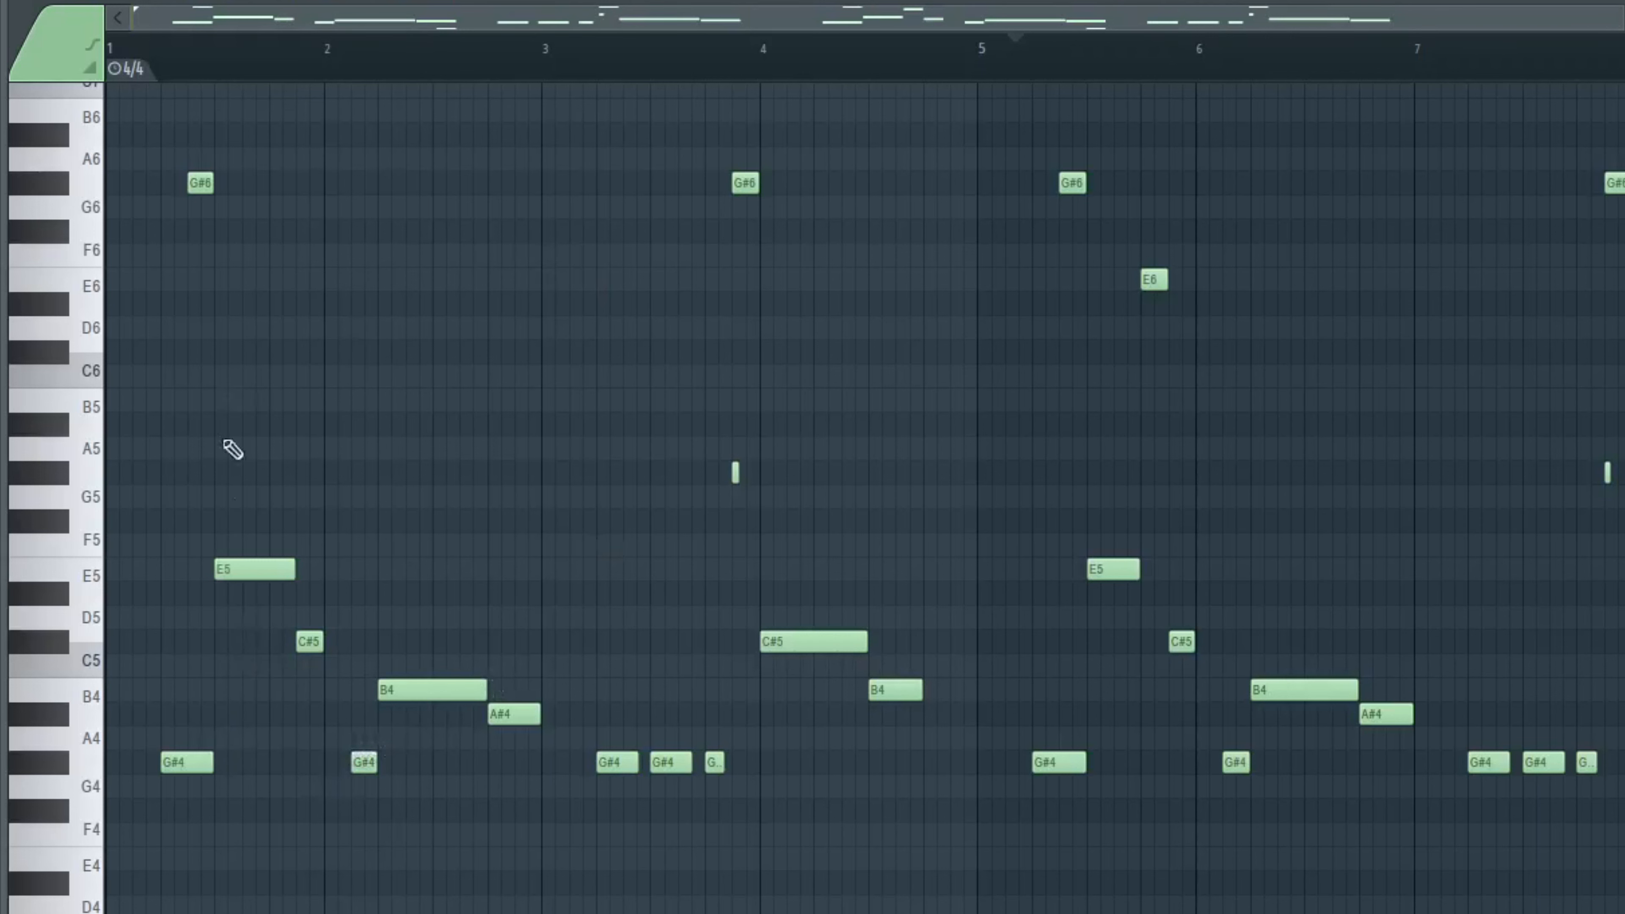
mouse_move(805, 672)
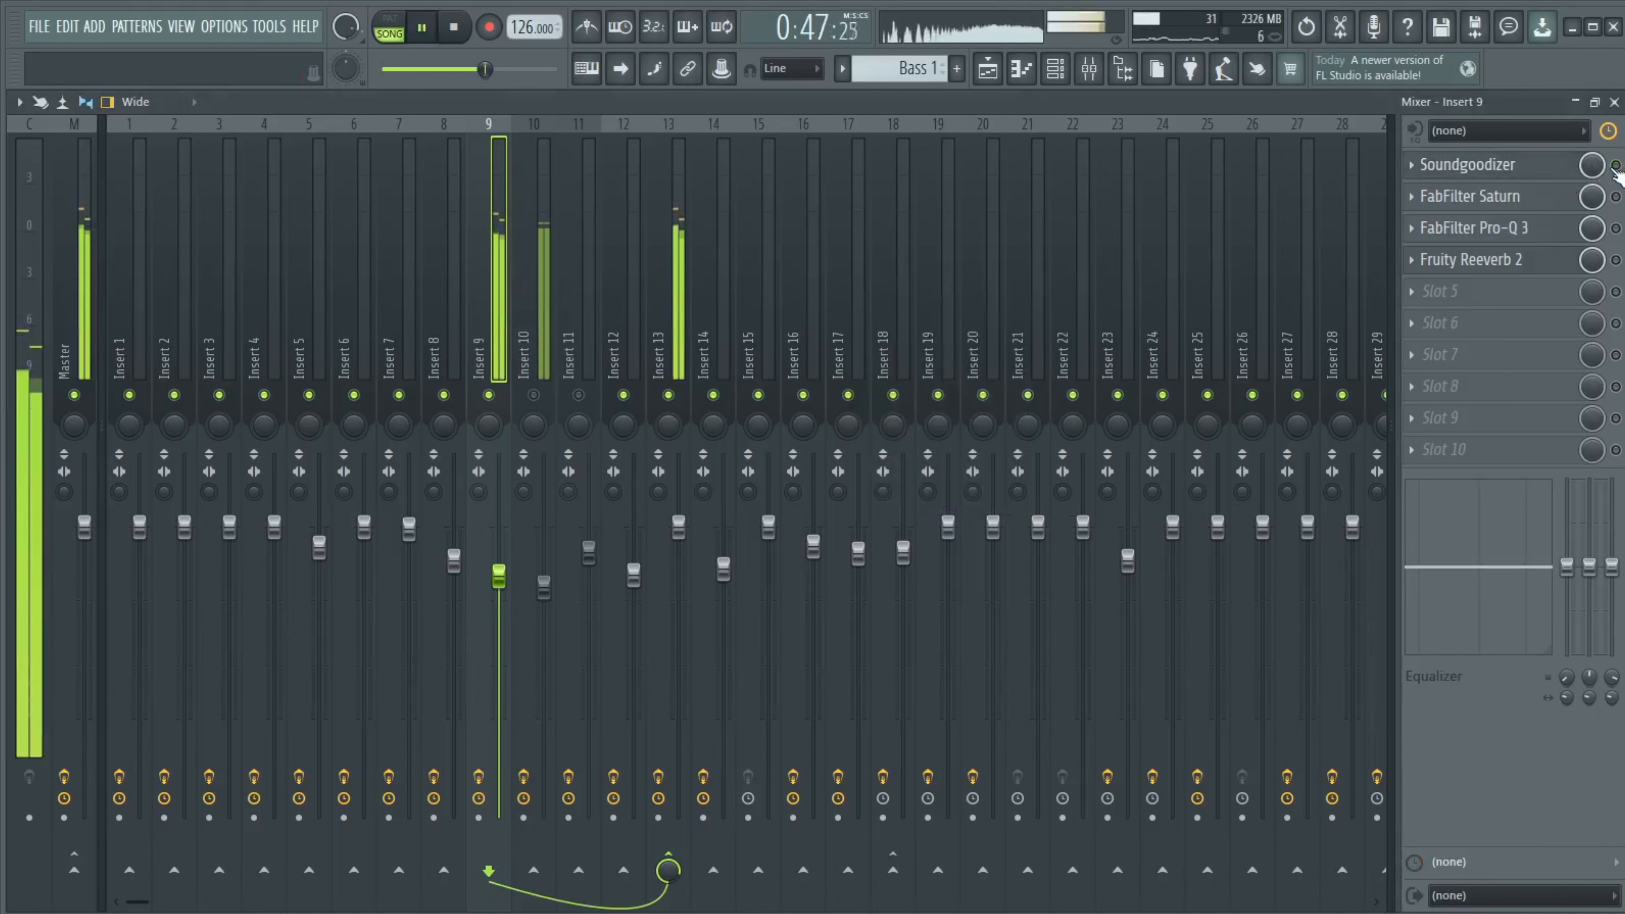
- Review Soundgoodizer, FabFilter Saturn and Pro-Q 3 on mixer Insert 9, then select the Bass BUS
left_click(1468, 164)
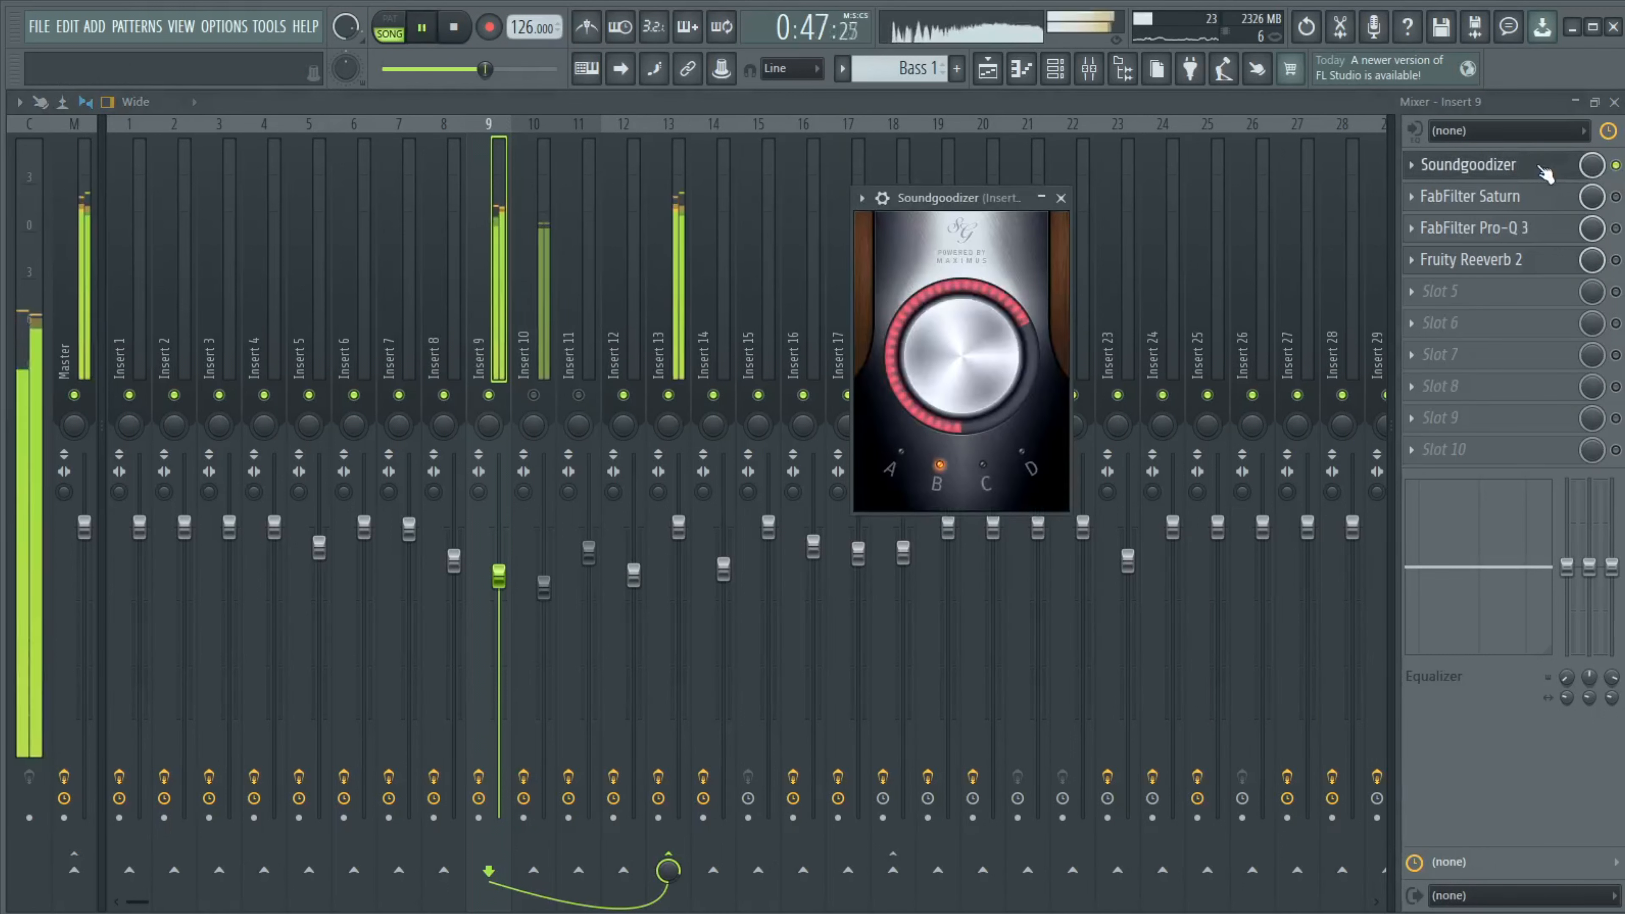
left_click(1469, 196)
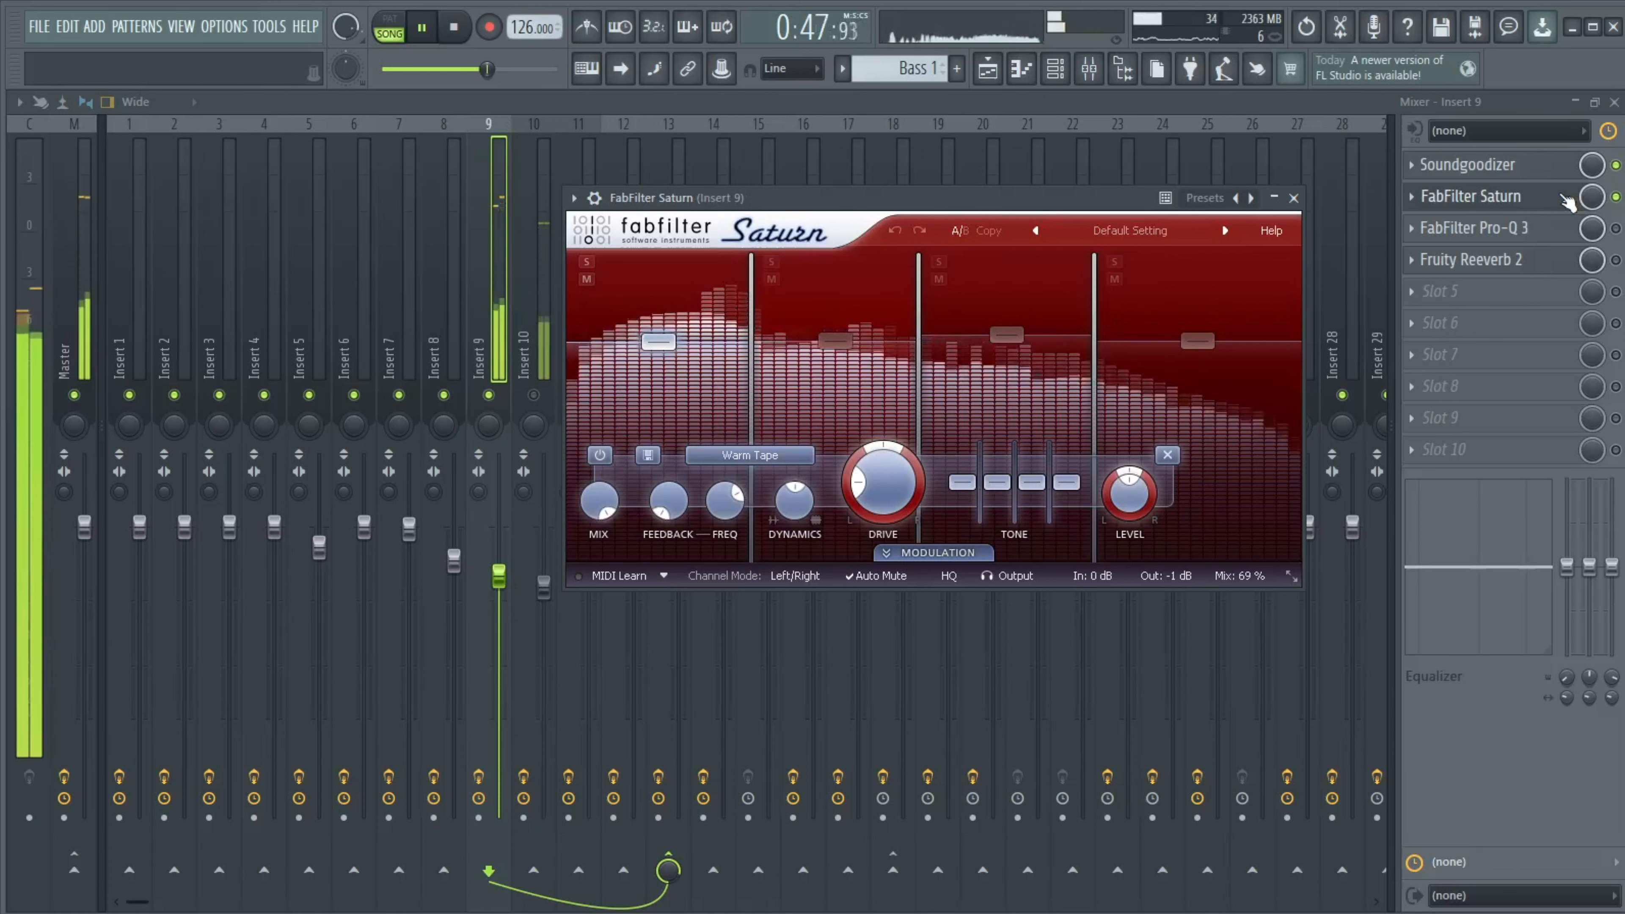
left_click(1472, 228)
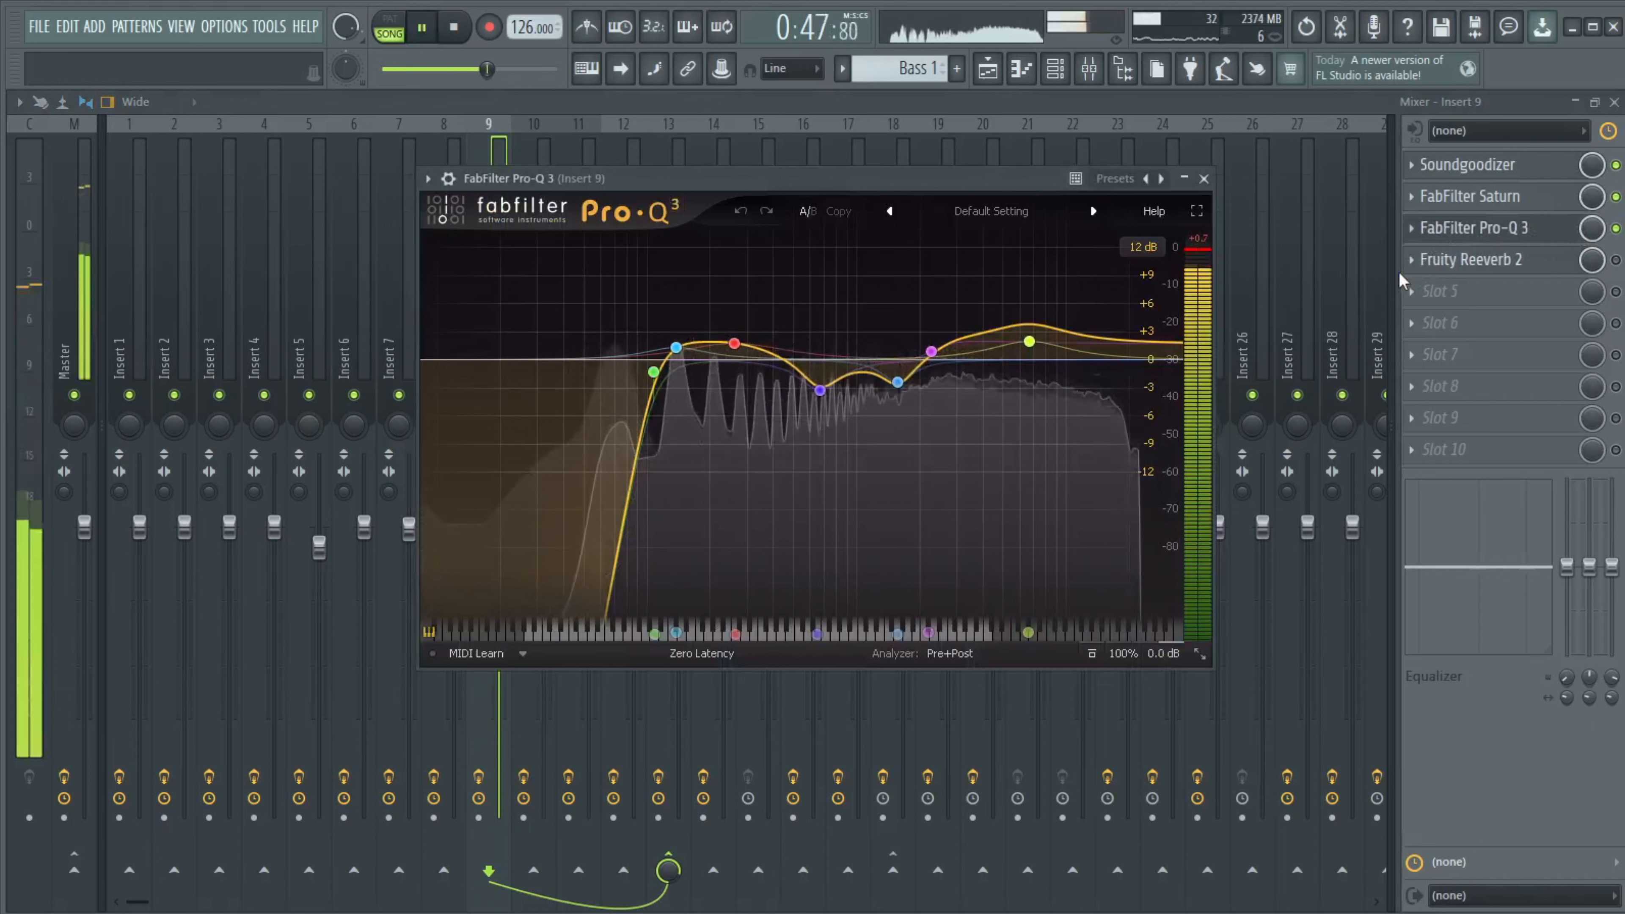
left_click(1204, 179)
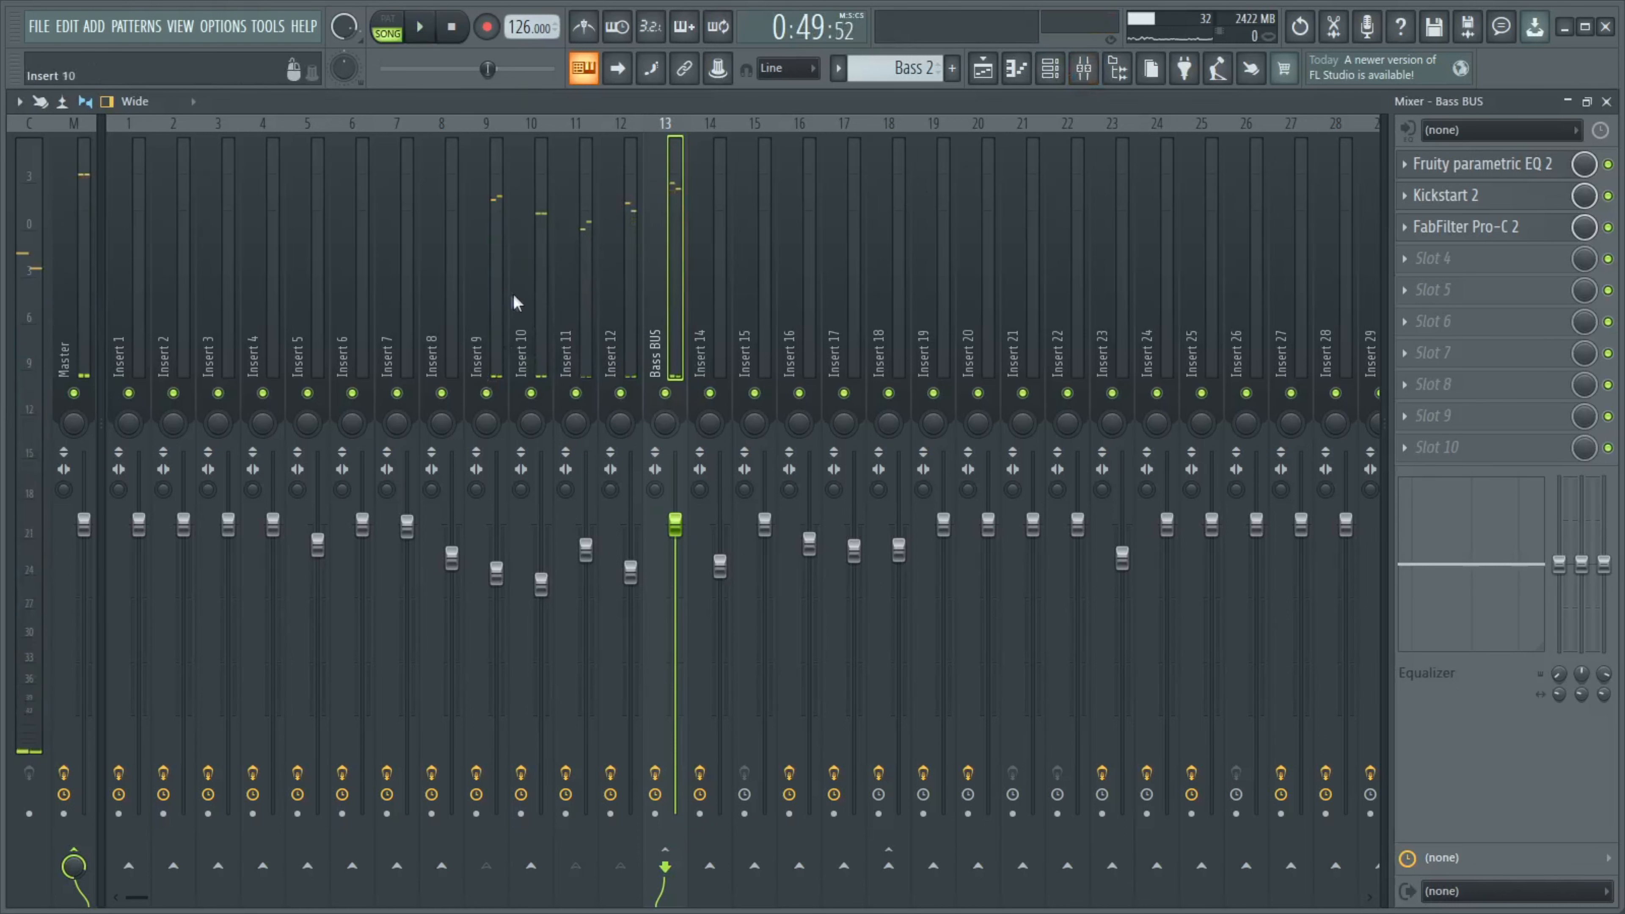
- Show the Bass BUS Fruity Parametric EQ 2 settings and bring up the Bass Shot Serum
left_click(1481, 164)
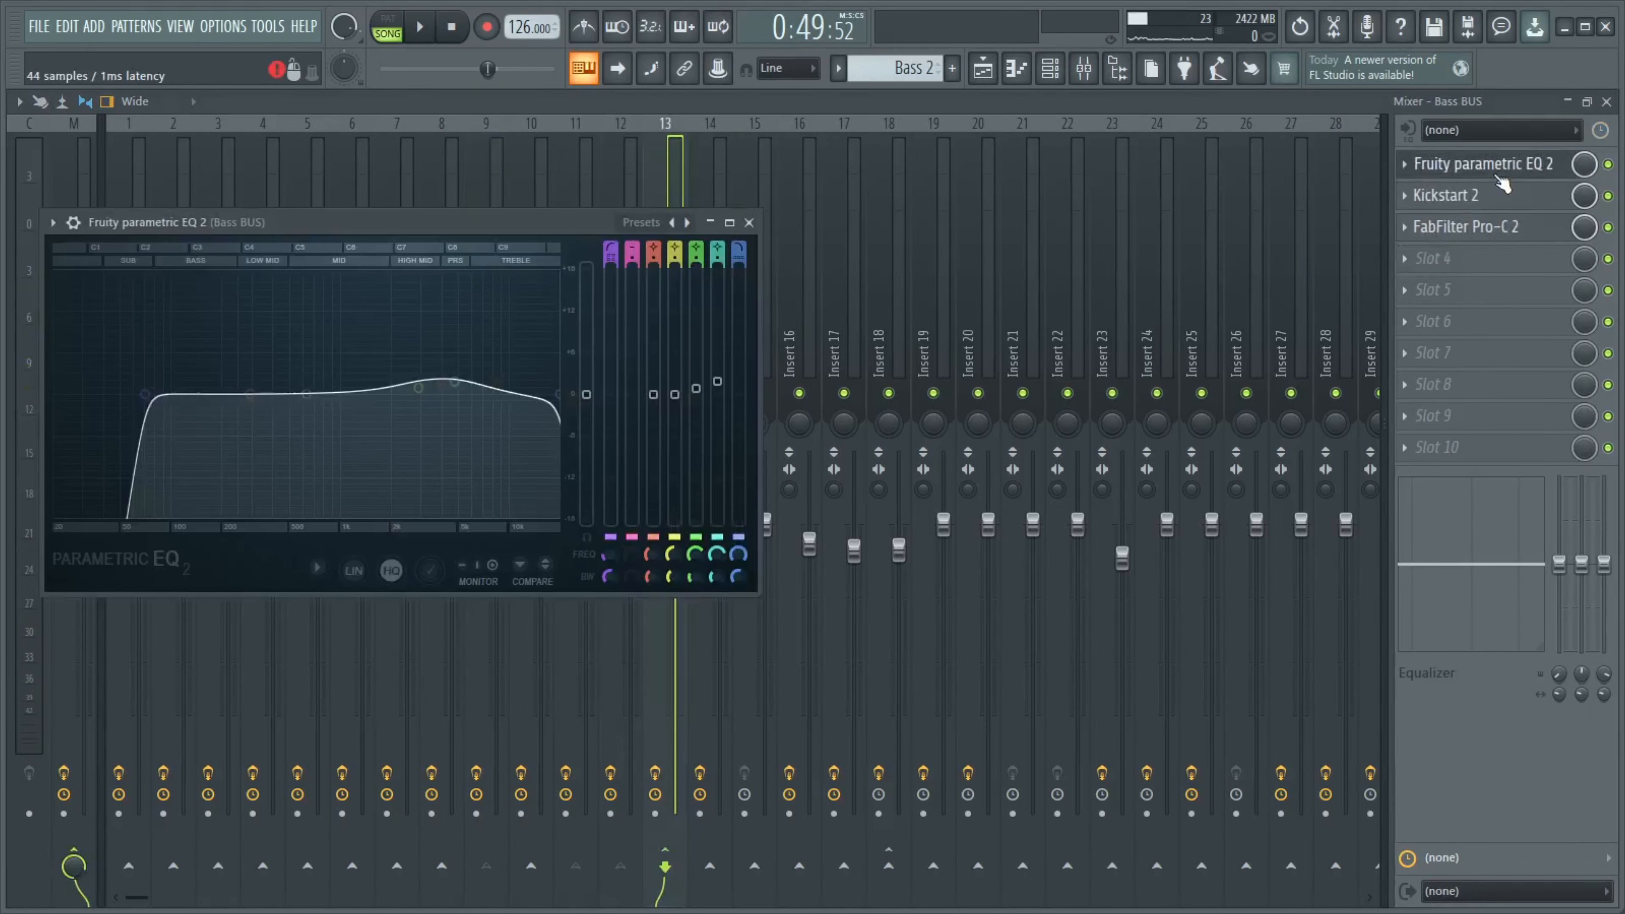
left_click(1465, 227)
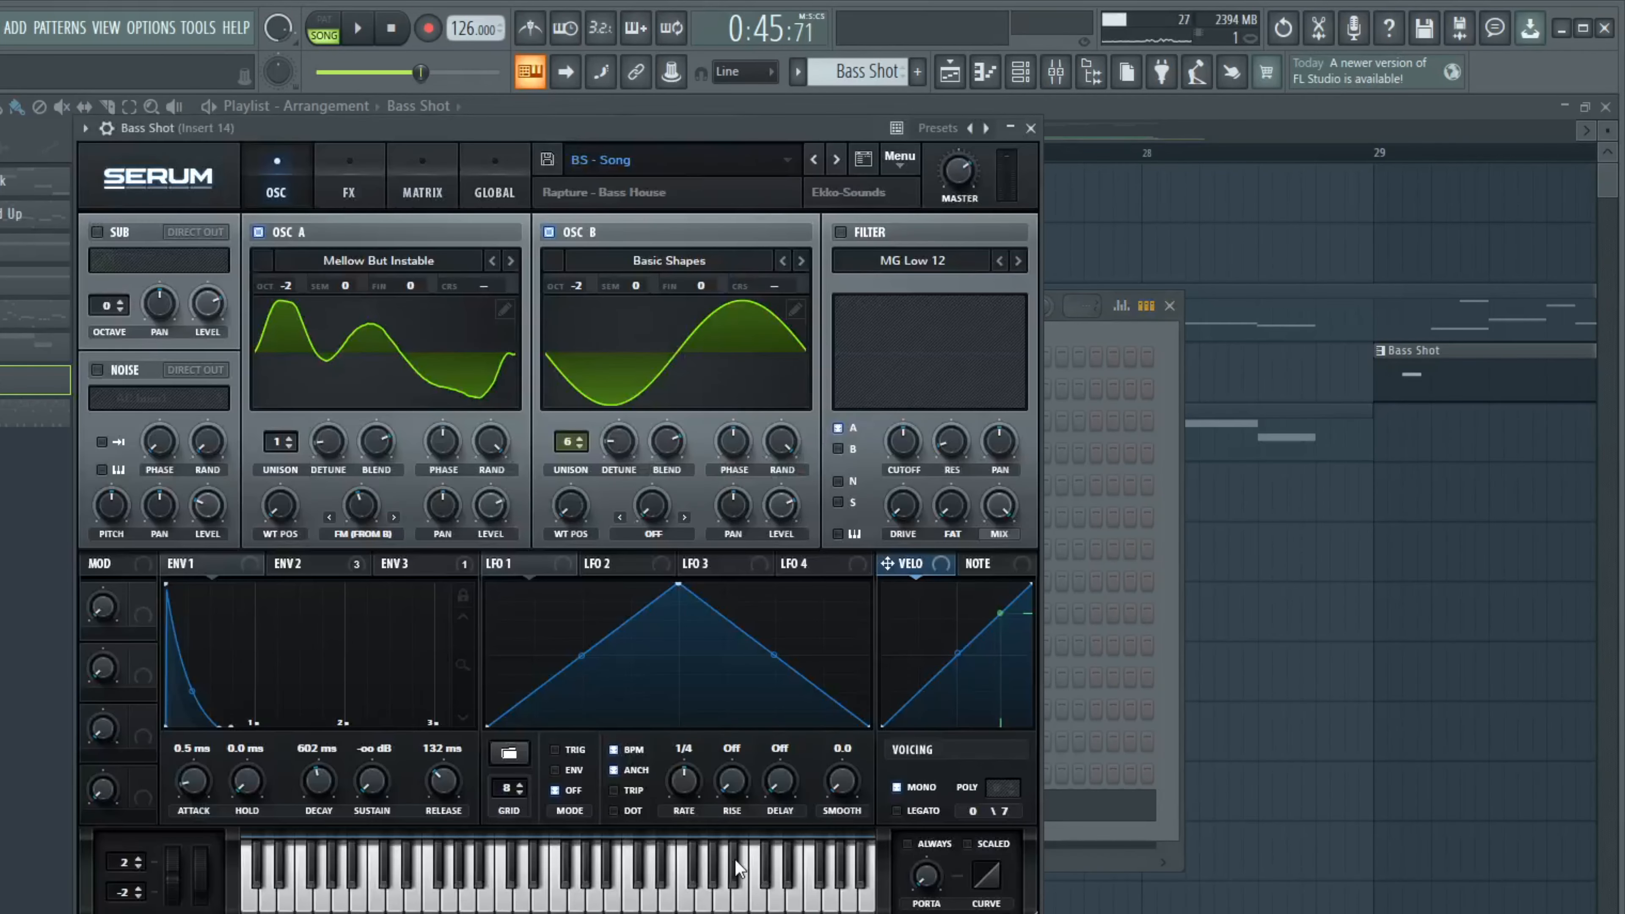
- Close the Bass Shot Serum to reveal the fills, bass shots and automation clips near bar 25
left_click(1031, 129)
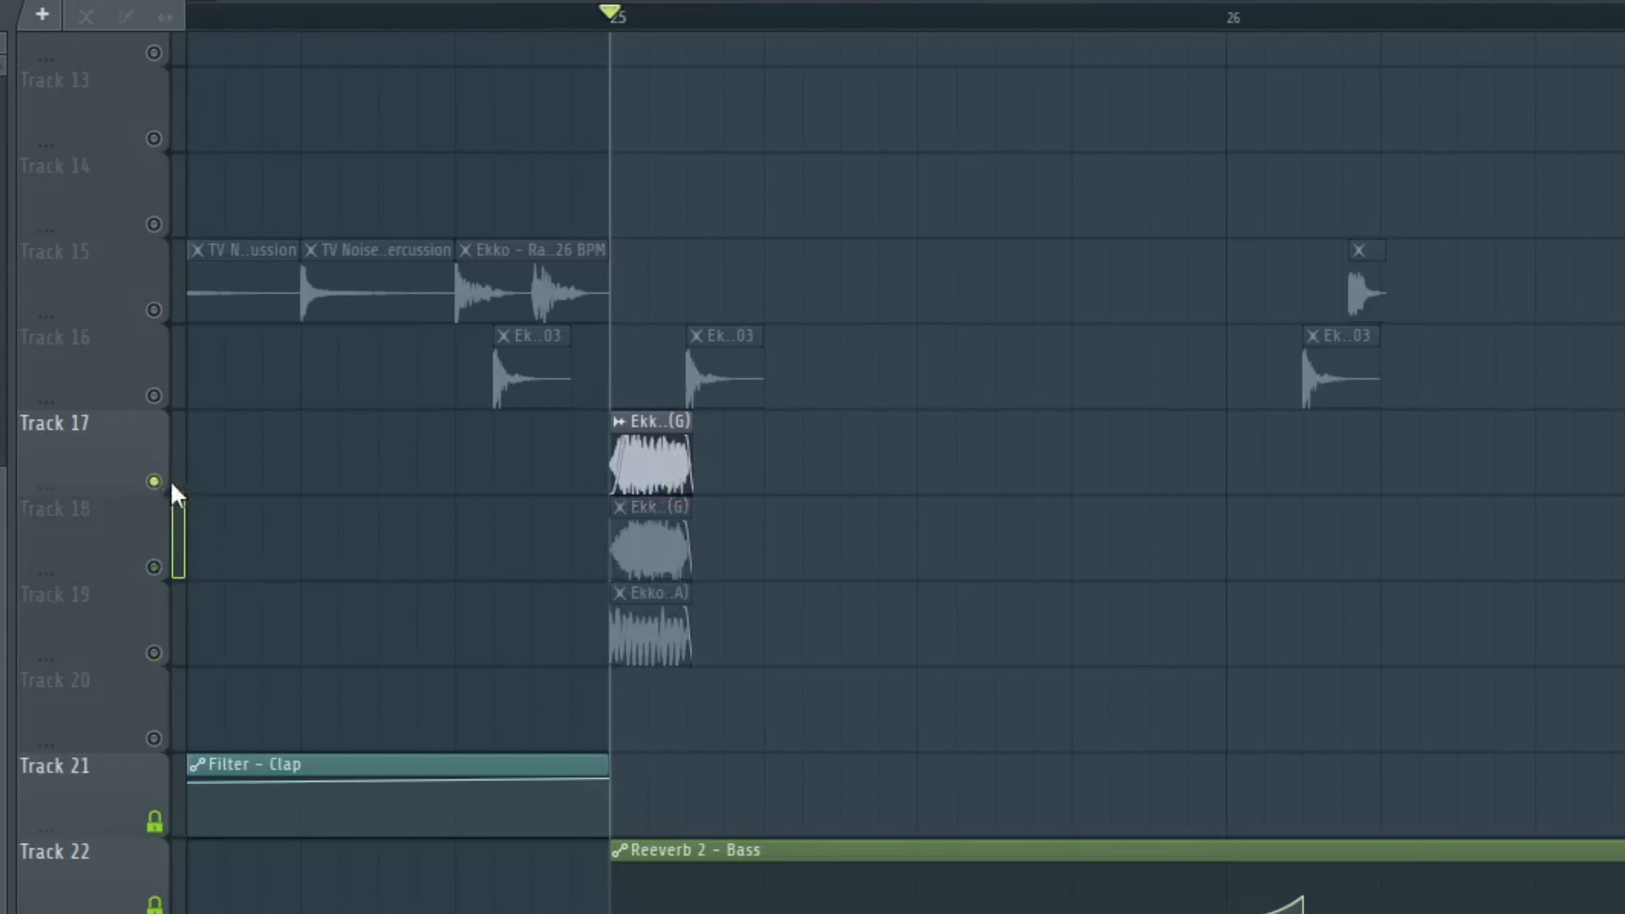
mouse_move(170, 568)
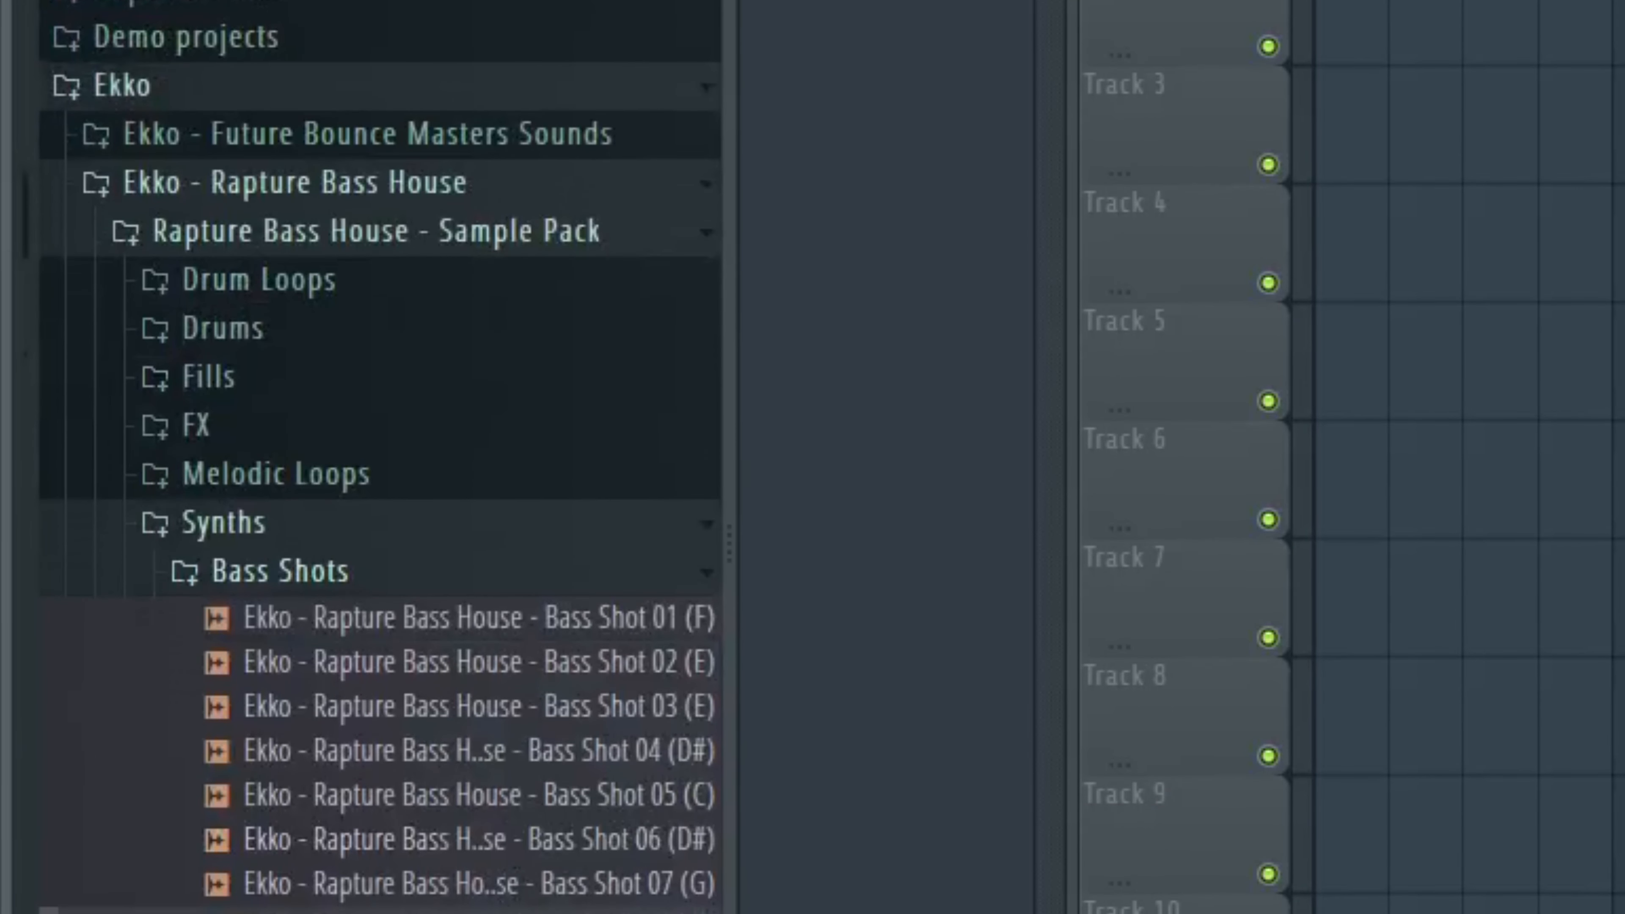
- Browse the Ekko Rapture Bass House Bass Shots and Serum Pack folders, ending on a blank project
scroll("down", 3)
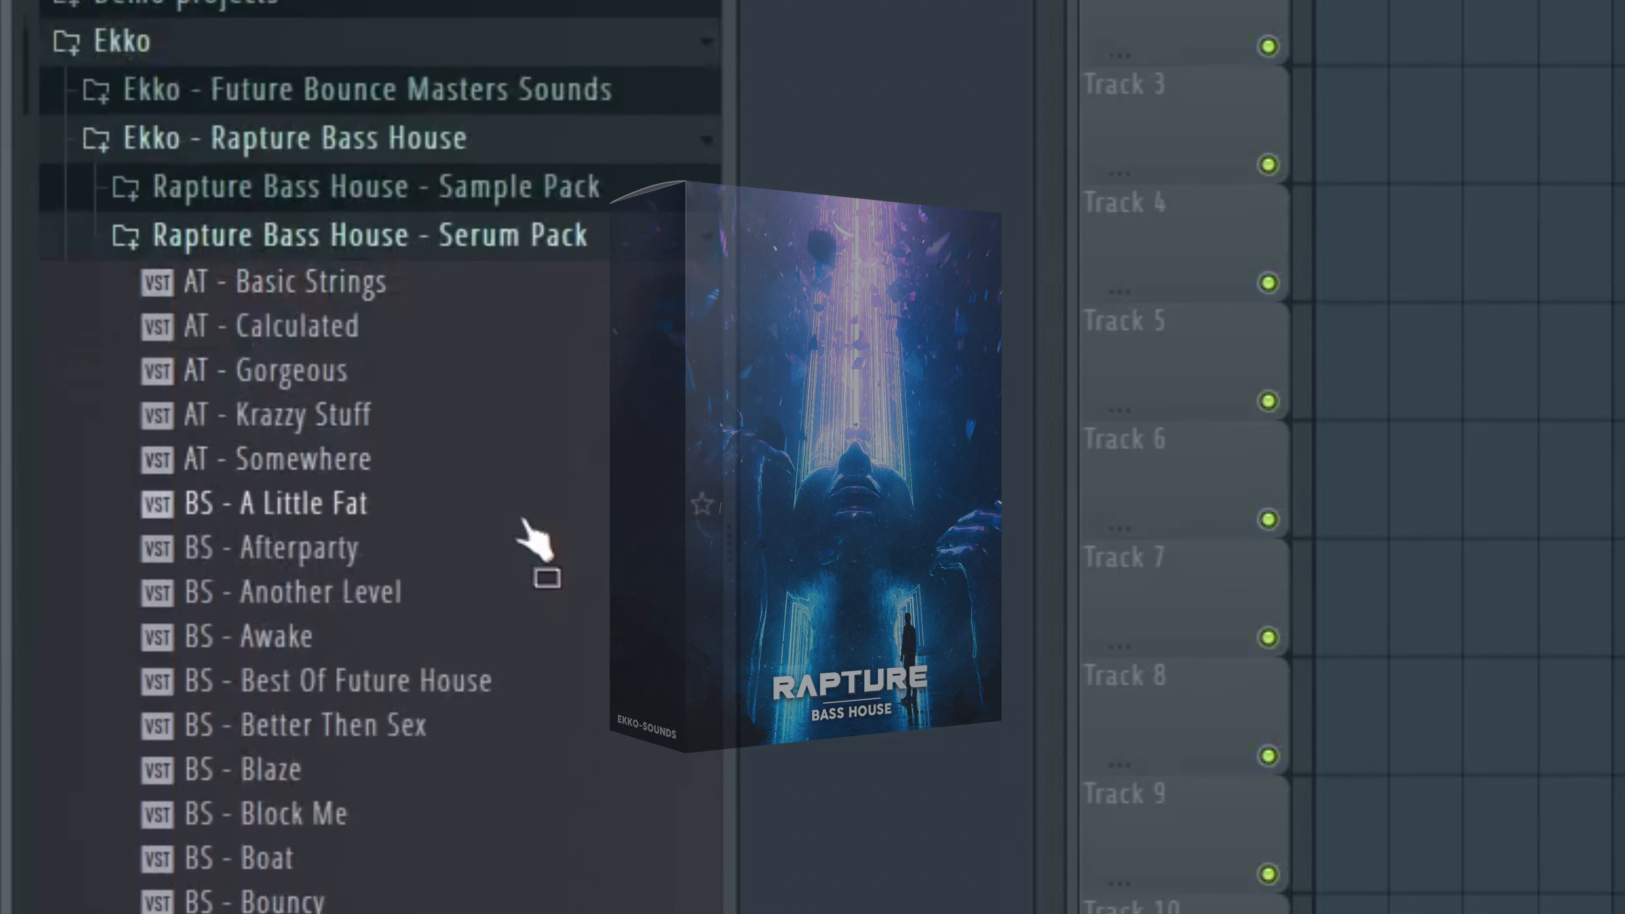
scroll("down", 3)
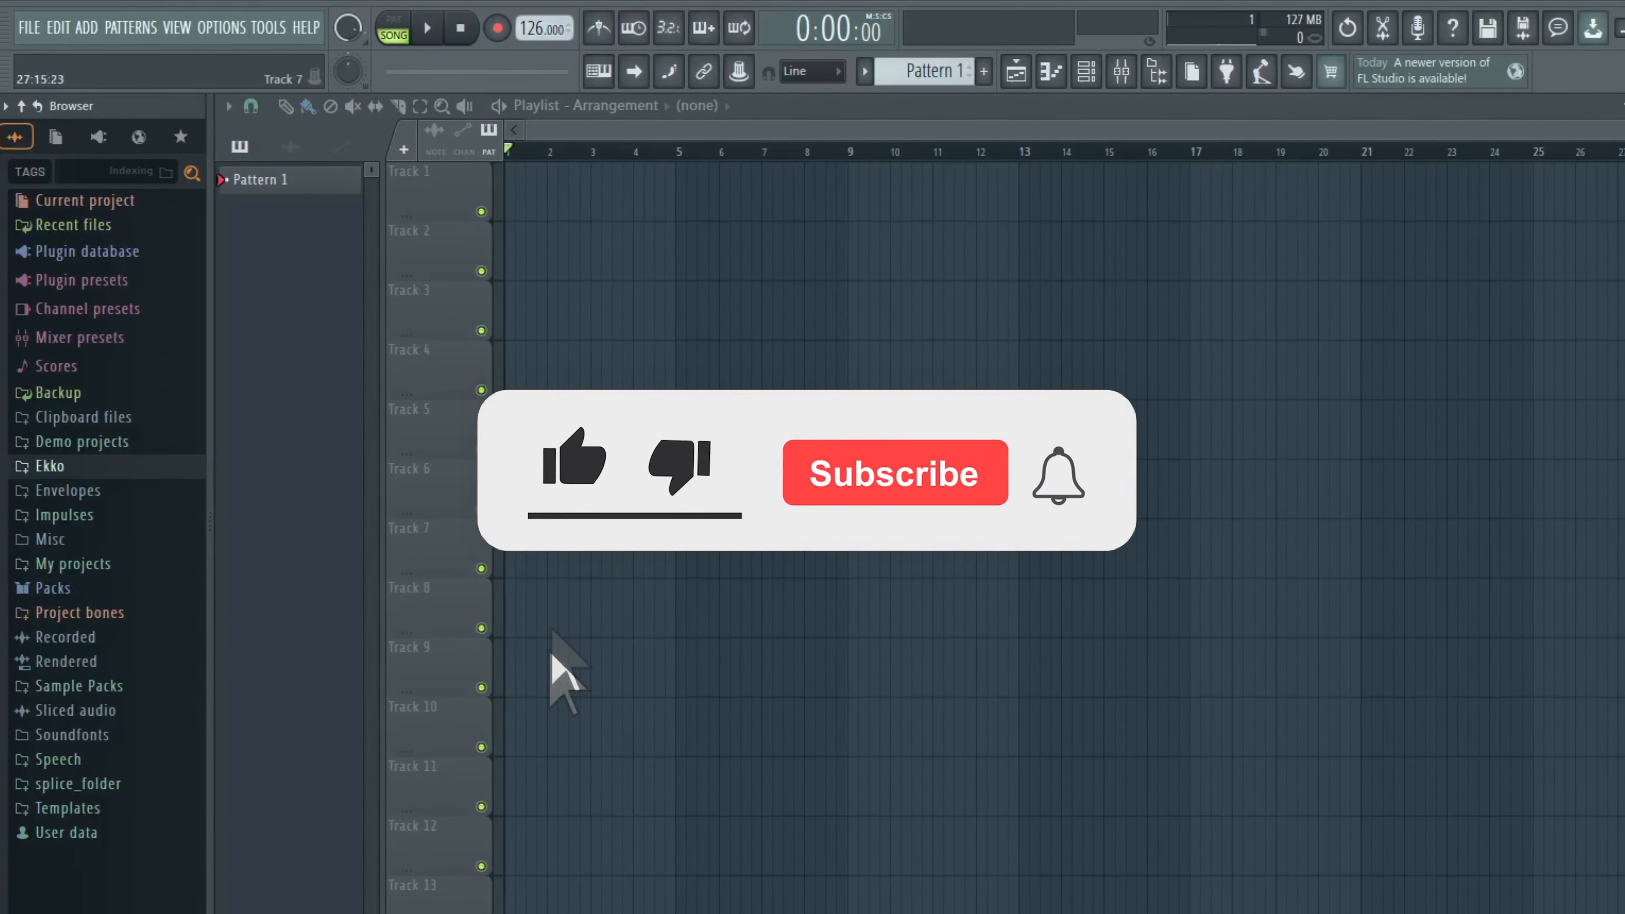
left_click(894, 474)
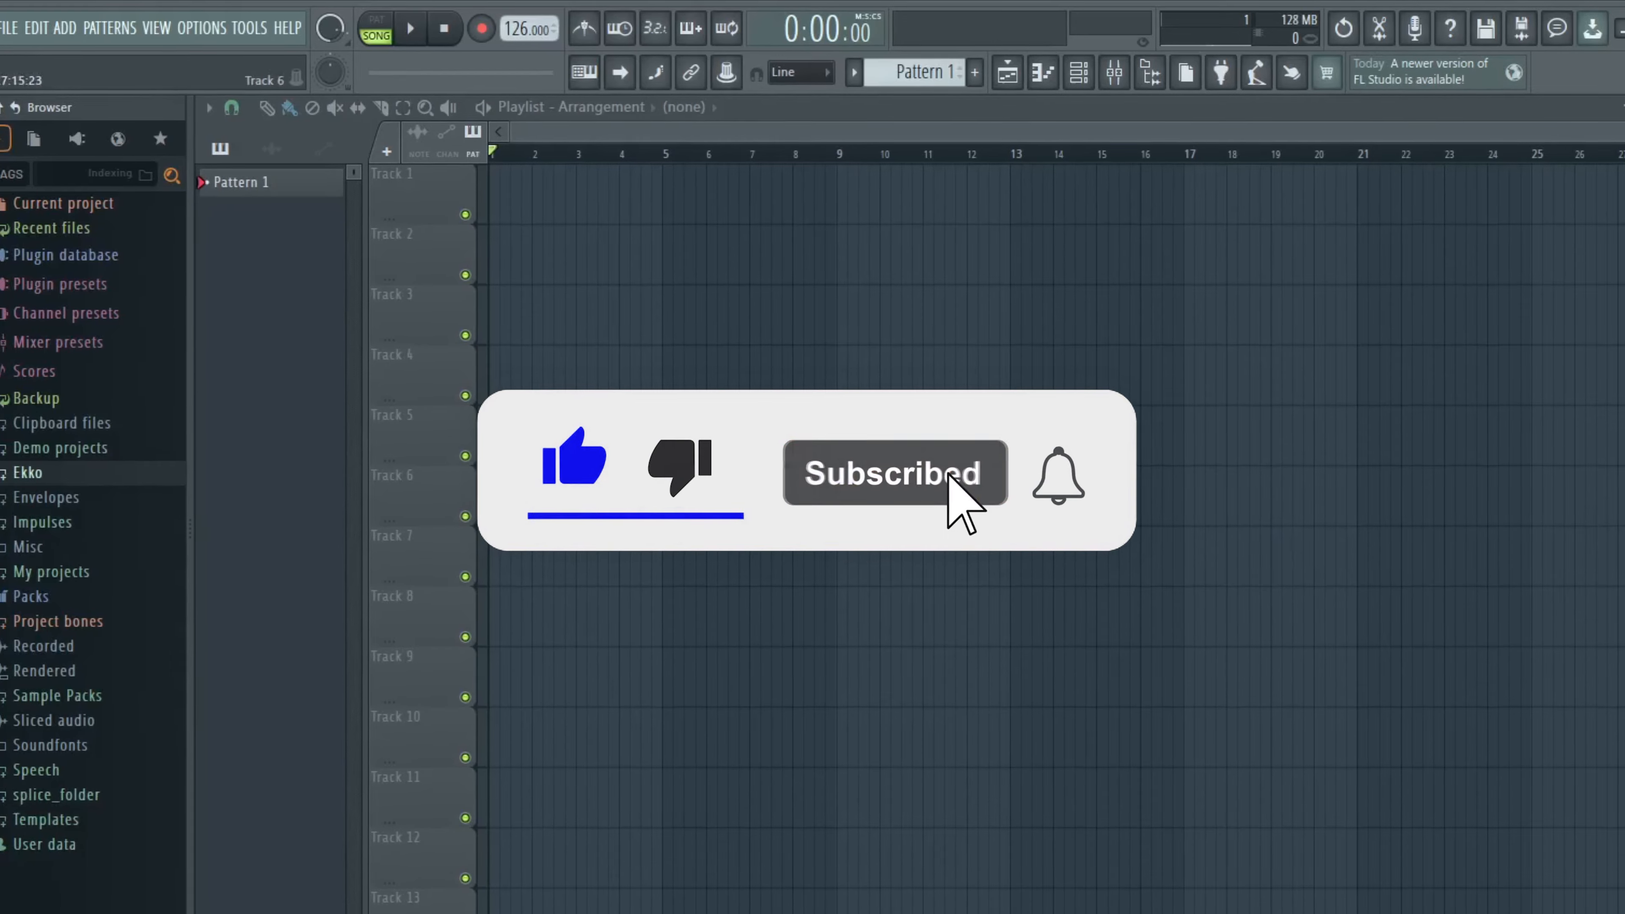